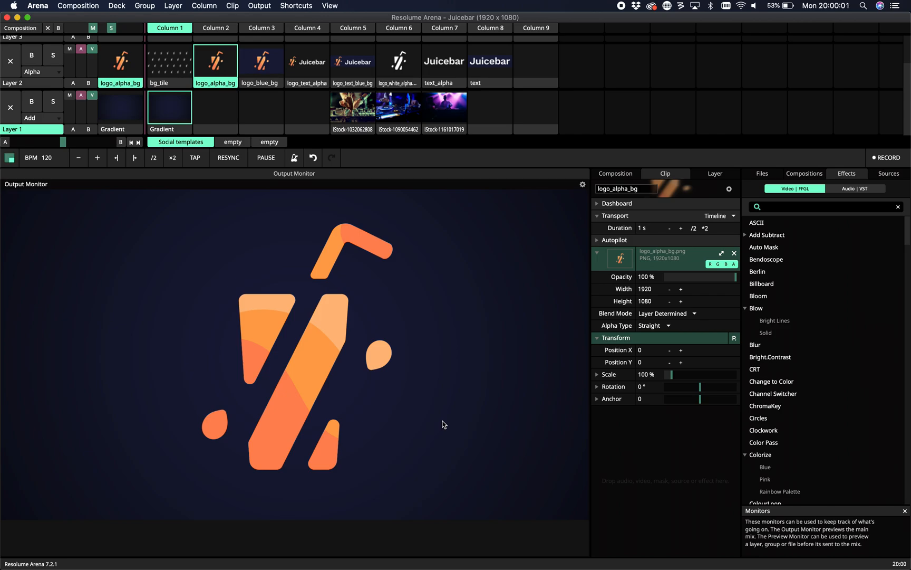
{"action": "mouse_move", "coordinate": [351, 248]}
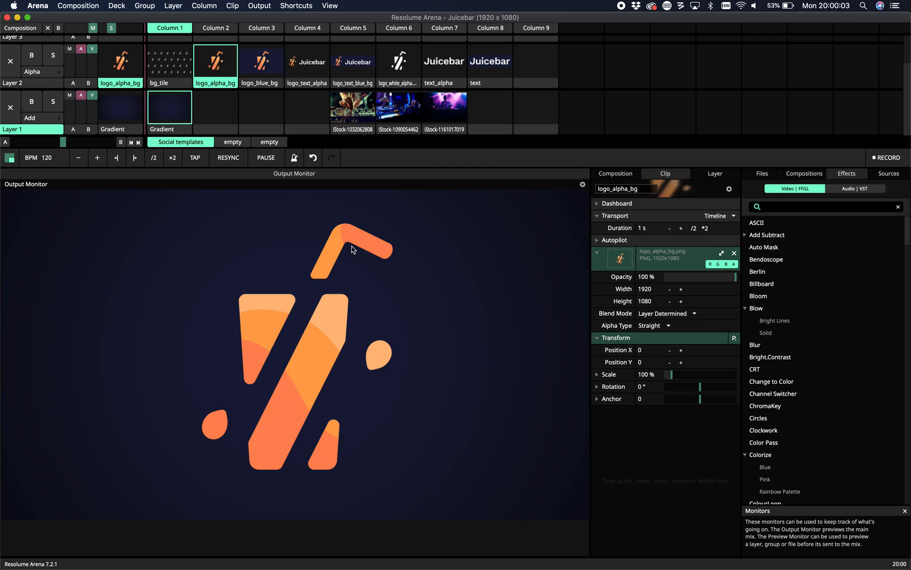
{"action": "mouse_move", "coordinate": [583, 219]}
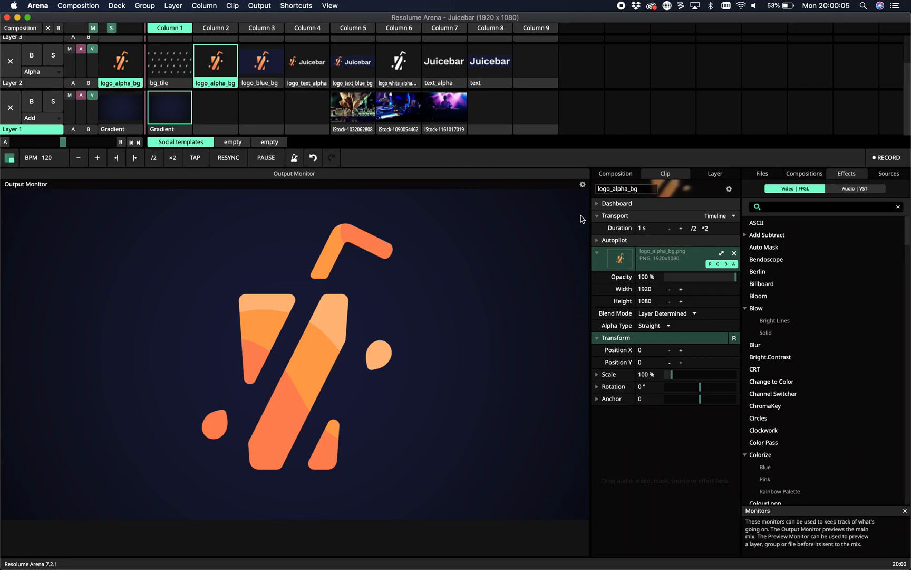
{"action": "mouse_move", "coordinate": [503, 232]}
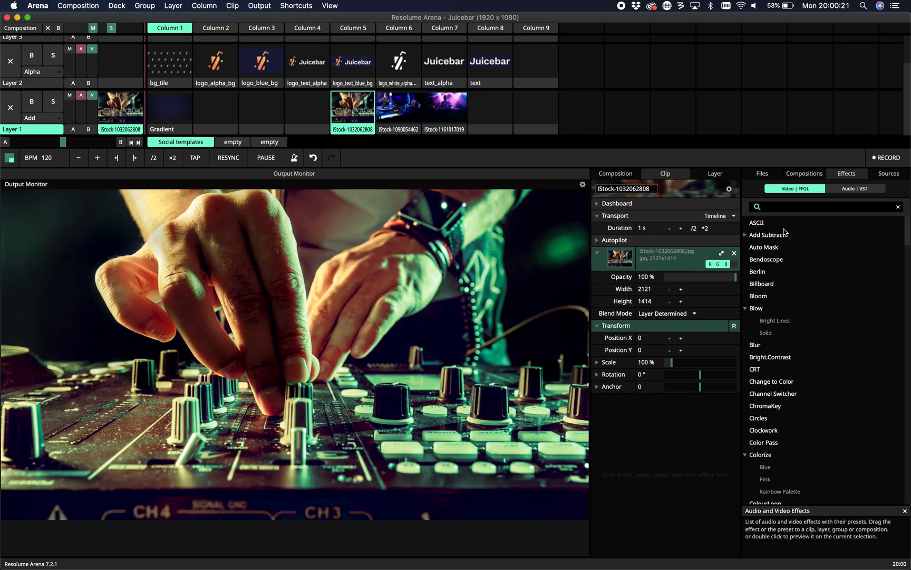
Drag the Berlin effect onto the composition, posterizing the DJ-mixer photo in green and blue.
{"action": "left_click", "coordinate": [763, 271]}
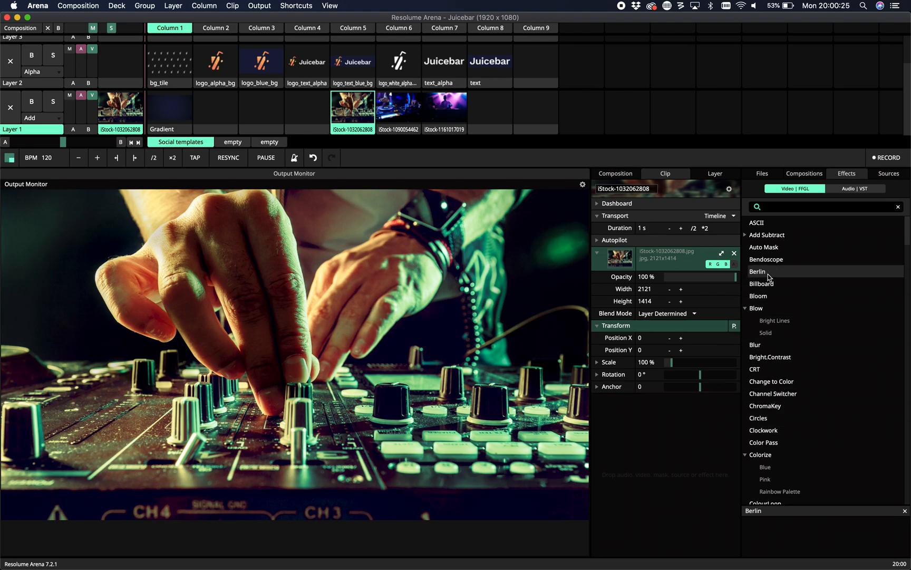
{"action": "left_click", "coordinate": [614, 173]}
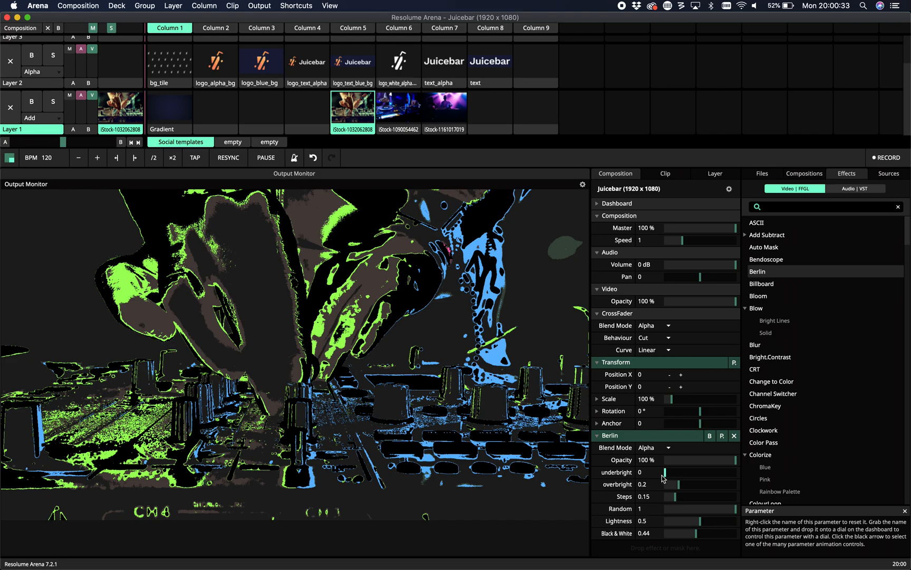
Try higher Berlin underbright values, then return underbright to 0.
{"action": "left_click_drag", "start_coordinate": [666, 472], "coordinate": [692, 472]}
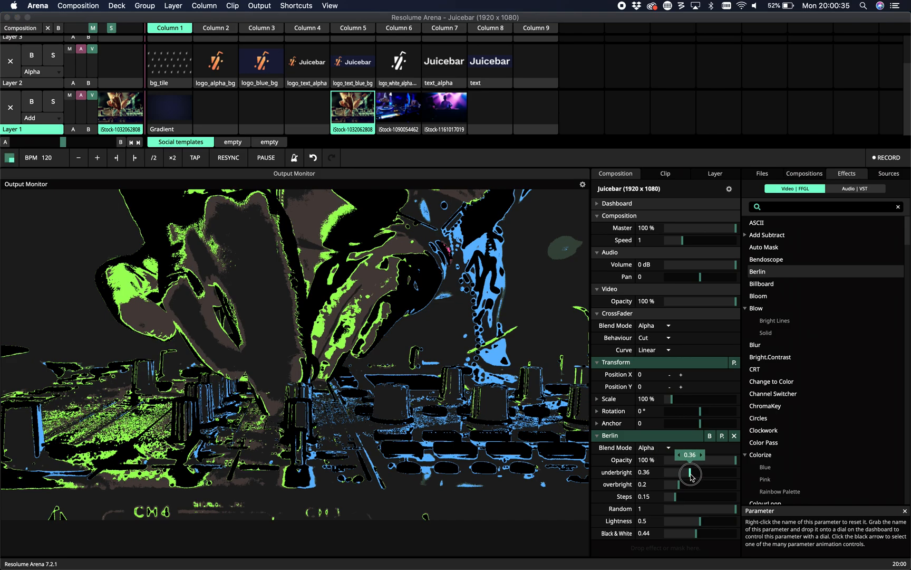
{"action": "left_click_drag", "start_coordinate": [691, 474], "coordinate": [686, 479]}
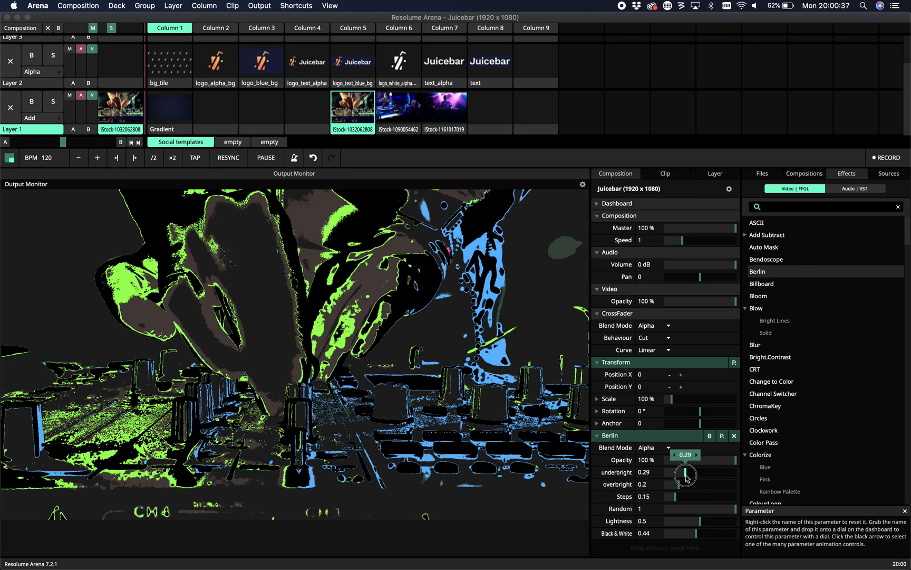
{"action": "left_click_drag", "start_coordinate": [685, 466], "coordinate": [667, 484]}
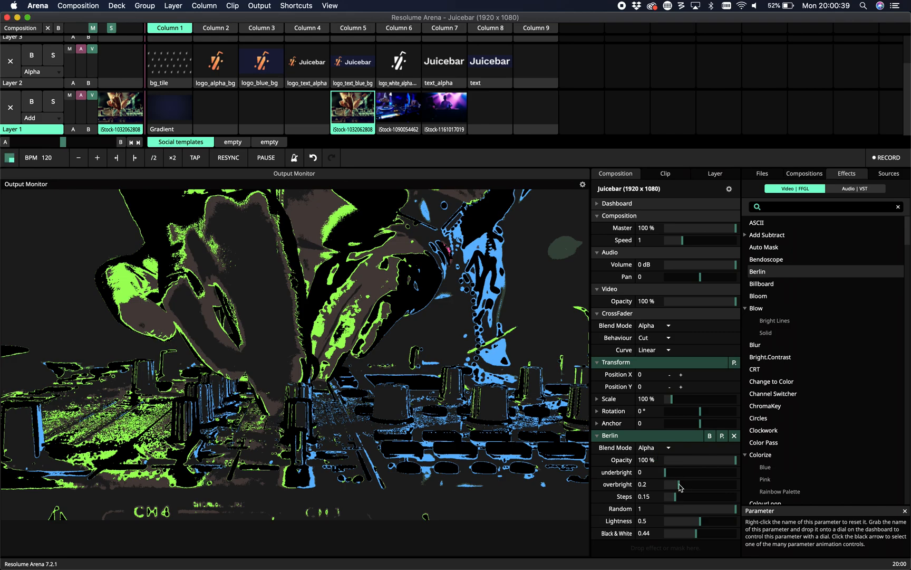
Adjust Berlin overbright up and down, settling around 0.22.
{"action": "left_click_drag", "start_coordinate": [680, 484], "coordinate": [676, 484]}
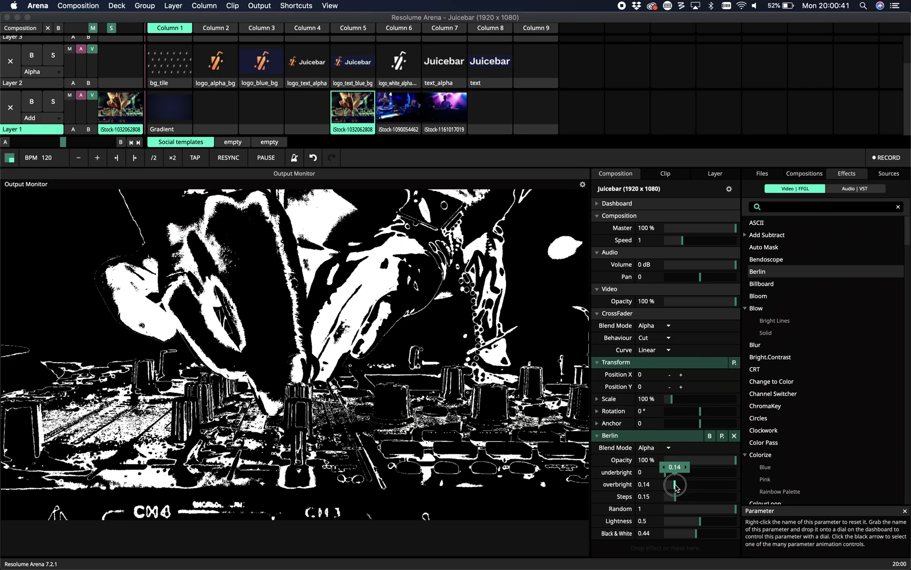
{"action": "left_click_drag", "start_coordinate": [674, 484], "coordinate": [689, 482]}
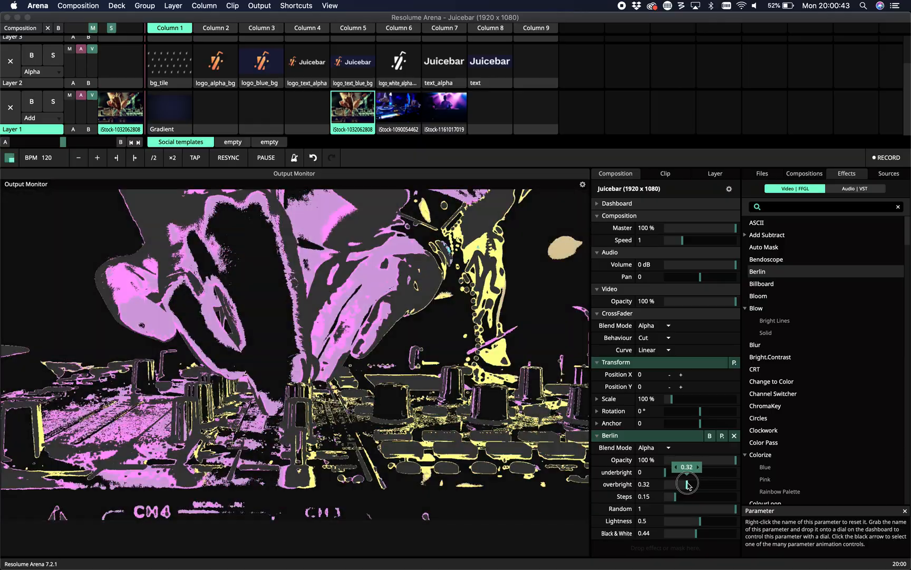
{"action": "left_click_drag", "start_coordinate": [688, 483], "coordinate": [693, 483]}
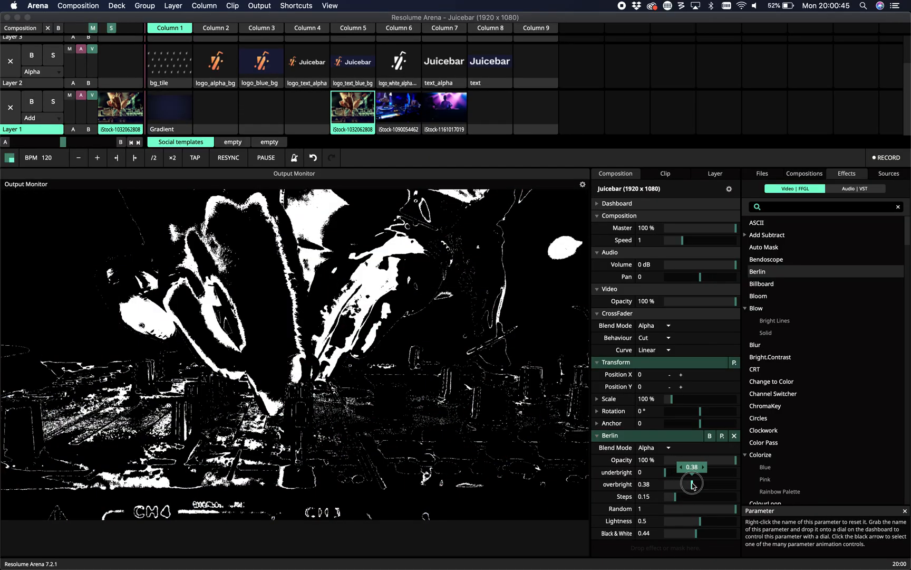
{"action": "left_click_drag", "start_coordinate": [692, 483], "coordinate": [709, 483]}
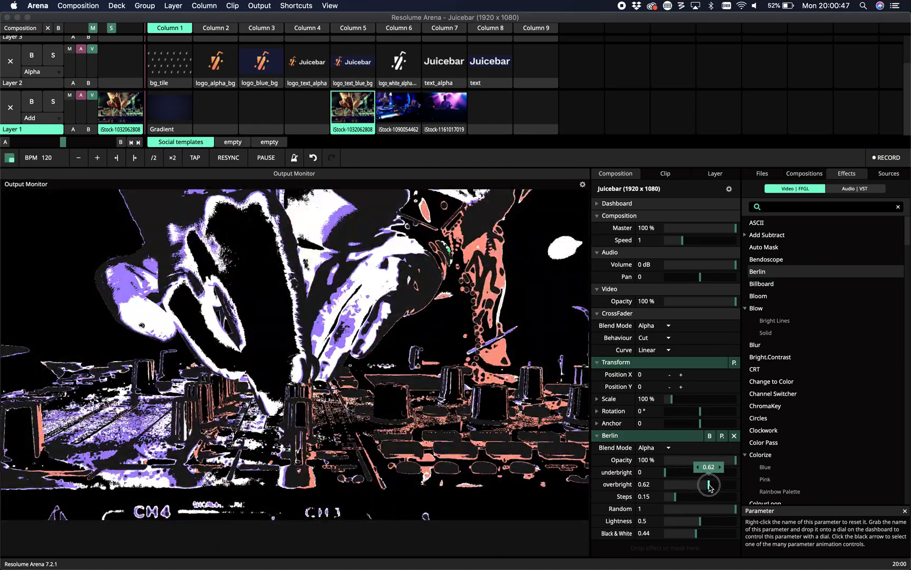
{"action": "left_click_drag", "start_coordinate": [708, 484], "coordinate": [703, 484]}
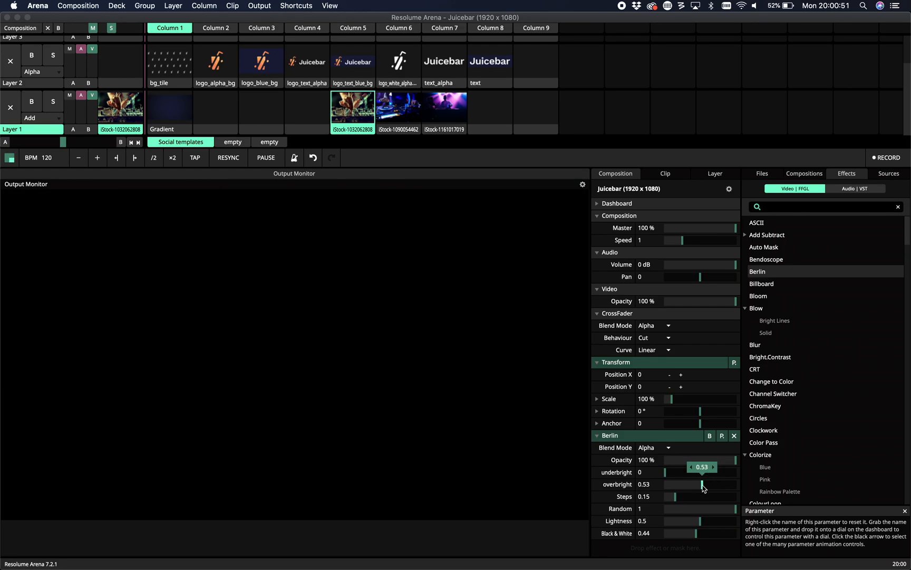
{"action": "left_click_drag", "start_coordinate": [703, 484], "coordinate": [700, 485]}
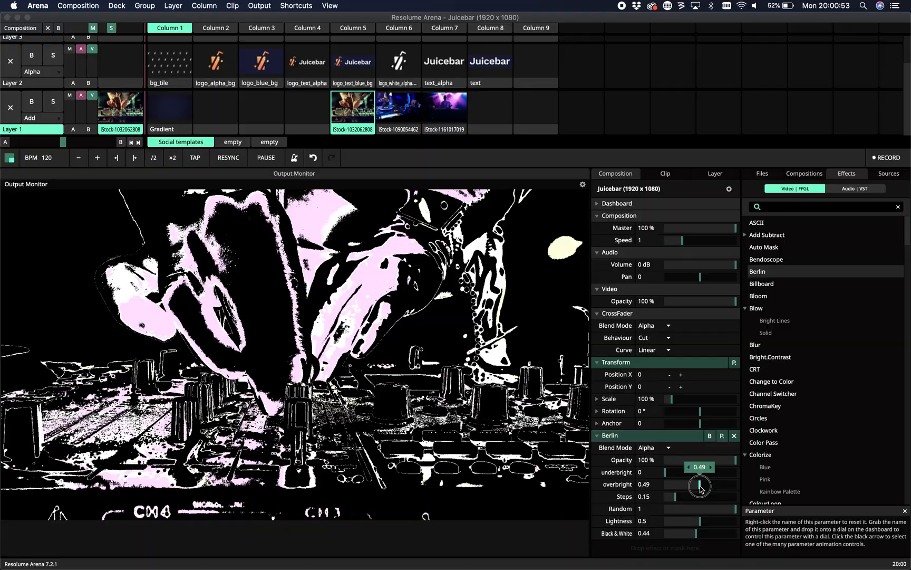
{"action": "left_click_drag", "start_coordinate": [700, 486], "coordinate": [679, 493]}
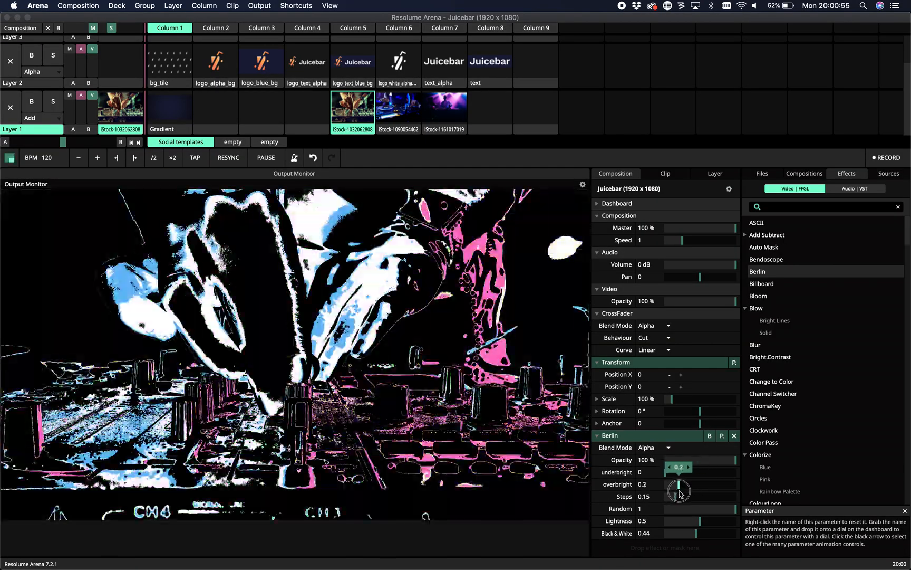
Raise Berlin Steps to 0.63 and lower Random to 0.53.
{"action": "left_click_drag", "start_coordinate": [679, 490], "coordinate": [697, 498]}
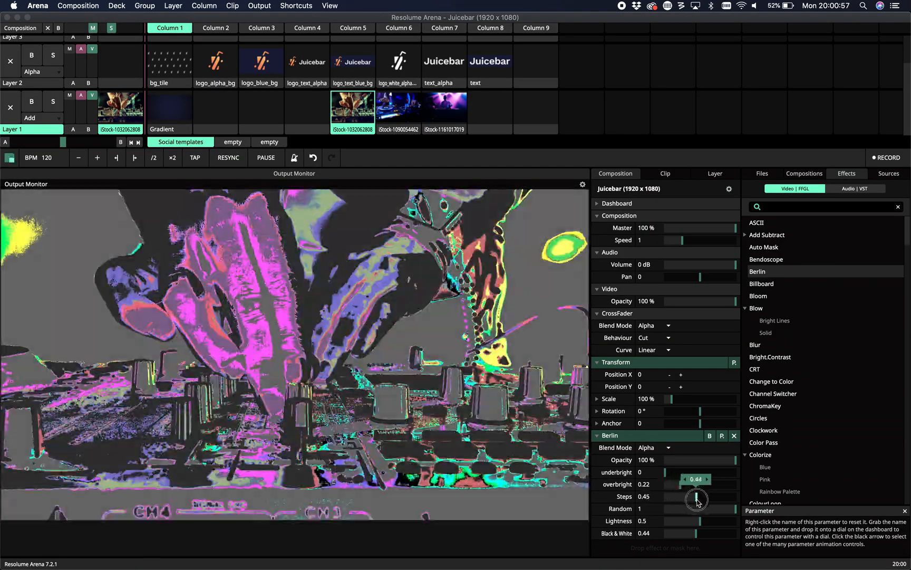
{"action": "left_click_drag", "start_coordinate": [695, 498], "coordinate": [724, 498]}
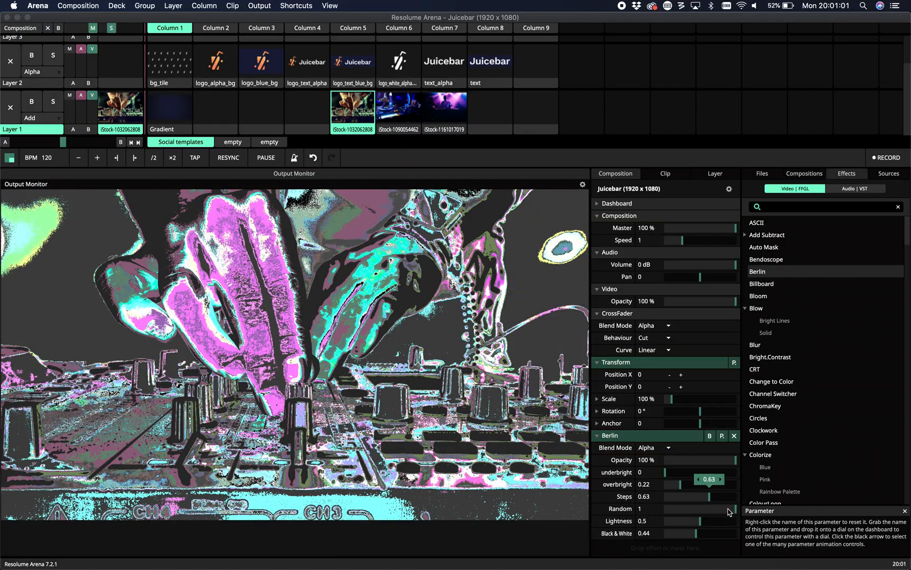
{"action": "left_click_drag", "start_coordinate": [723, 508], "coordinate": [708, 511]}
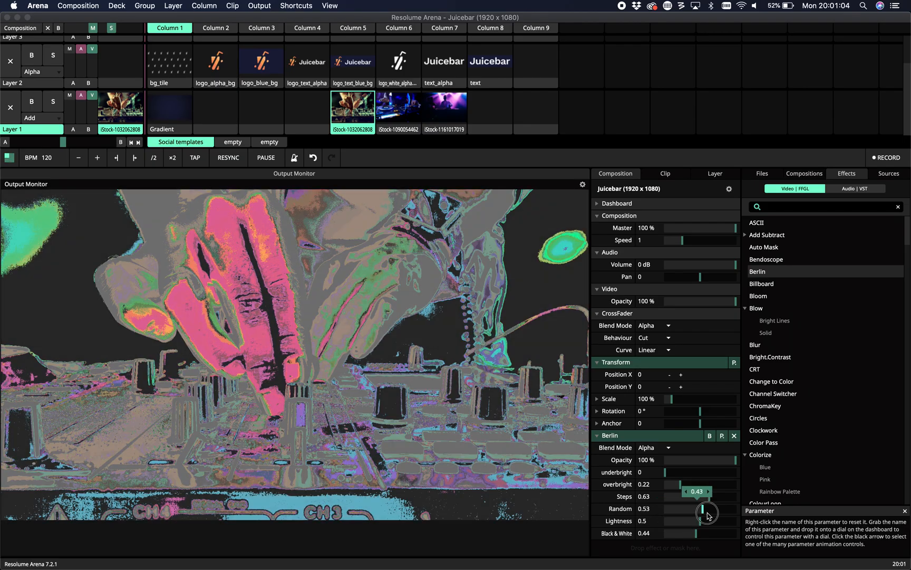
Vary Berlin Random between zero and full while raising the posterize steps.
{"action": "left_click_drag", "start_coordinate": [707, 512], "coordinate": [673, 520]}
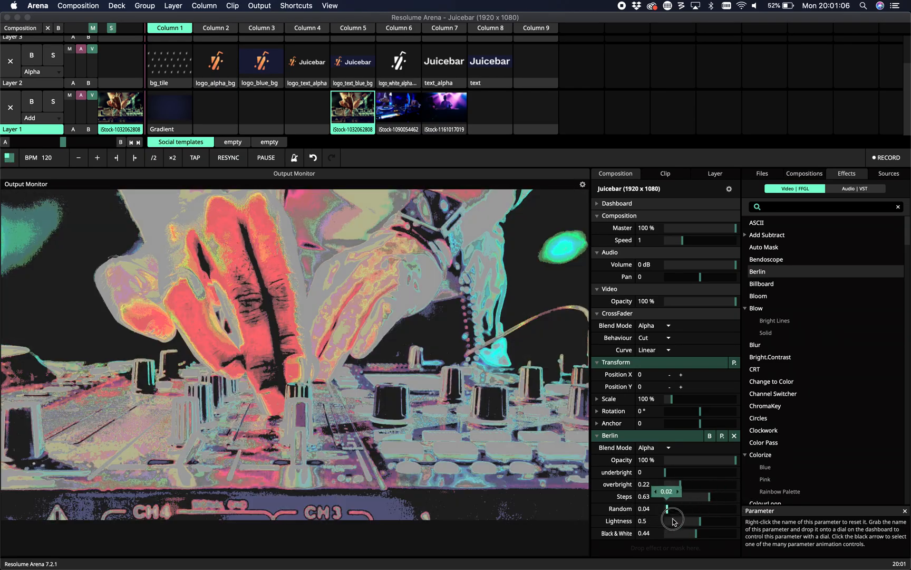
{"action": "left_click_drag", "start_coordinate": [674, 520], "coordinate": [708, 509]}
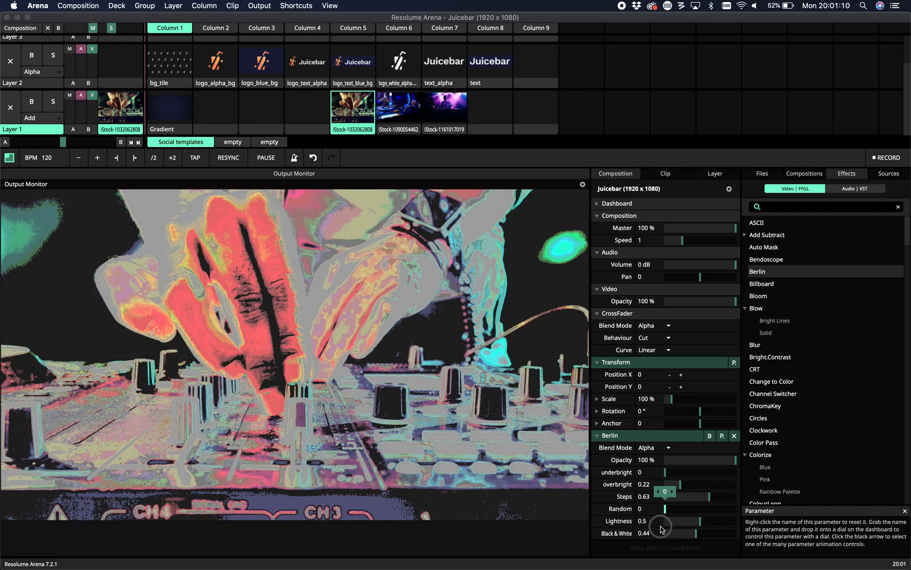
{"action": "left_click_drag", "start_coordinate": [662, 496], "coordinate": [703, 484]}
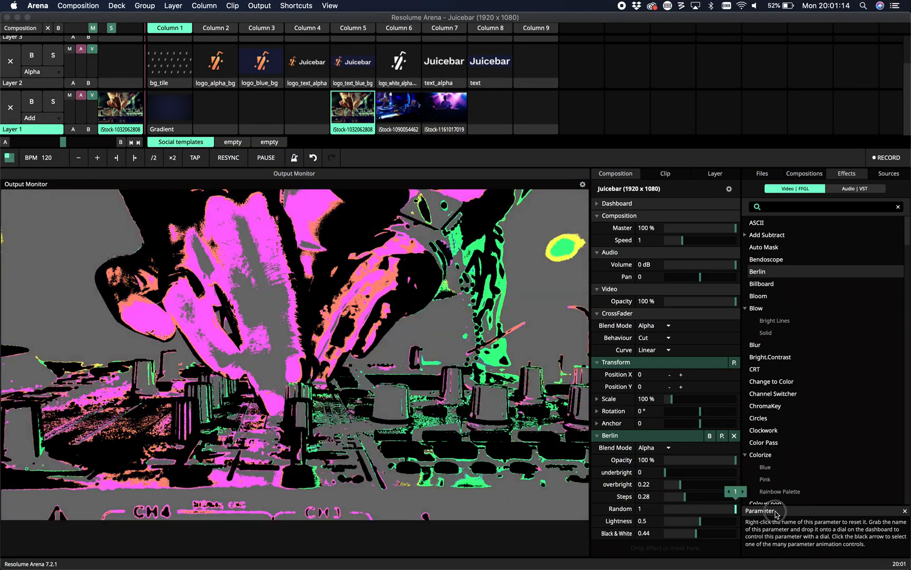
{"action": "left_click_drag", "start_coordinate": [686, 495], "coordinate": [703, 496]}
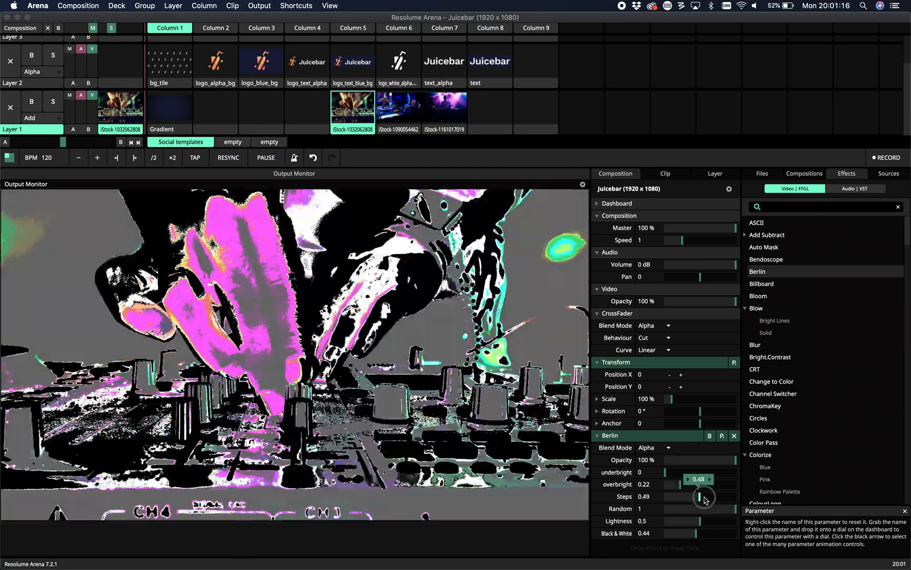
{"action": "left_click_drag", "start_coordinate": [703, 497], "coordinate": [698, 501]}
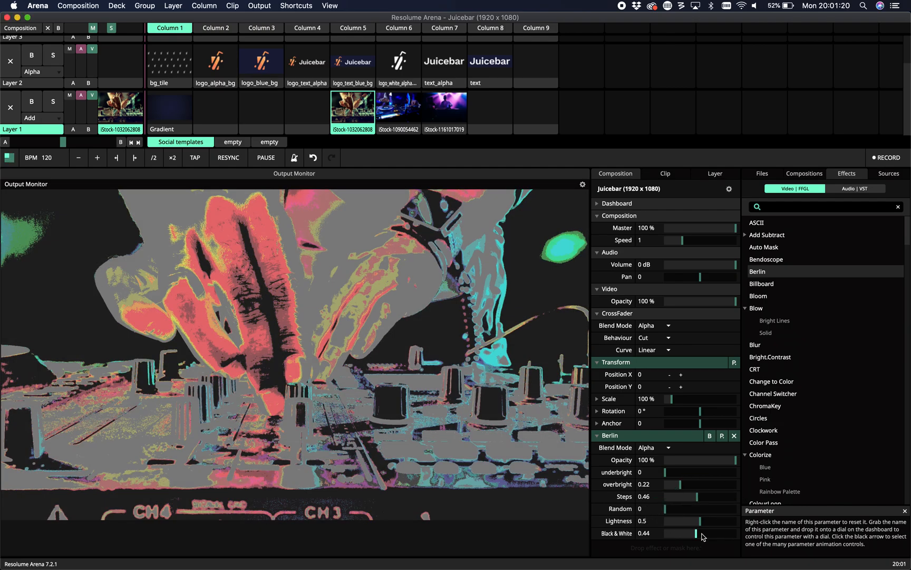
Set Black & White to full, Random to about half, and brighten the posterized image.
{"action": "left_click_drag", "start_coordinate": [695, 533], "coordinate": [678, 534]}
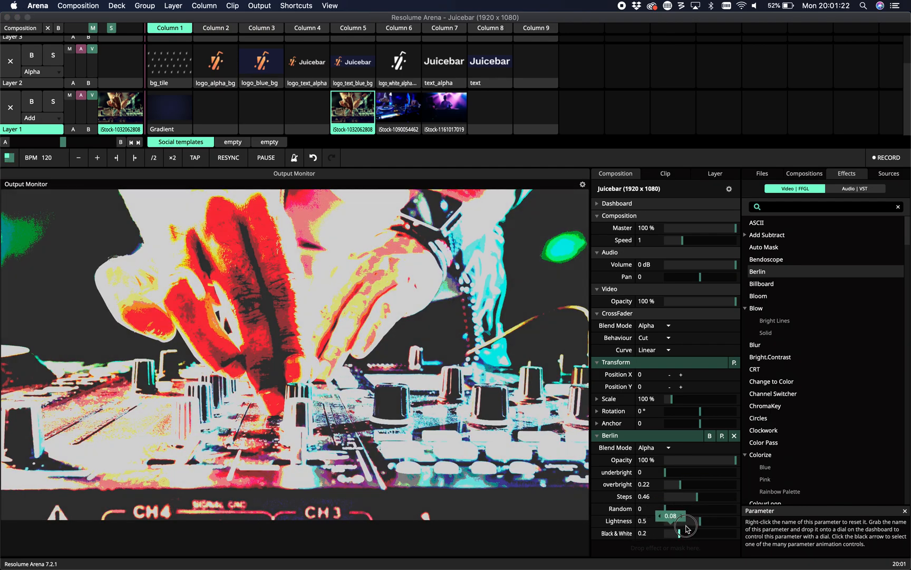
{"action": "left_click_drag", "start_coordinate": [674, 528], "coordinate": [739, 533]}
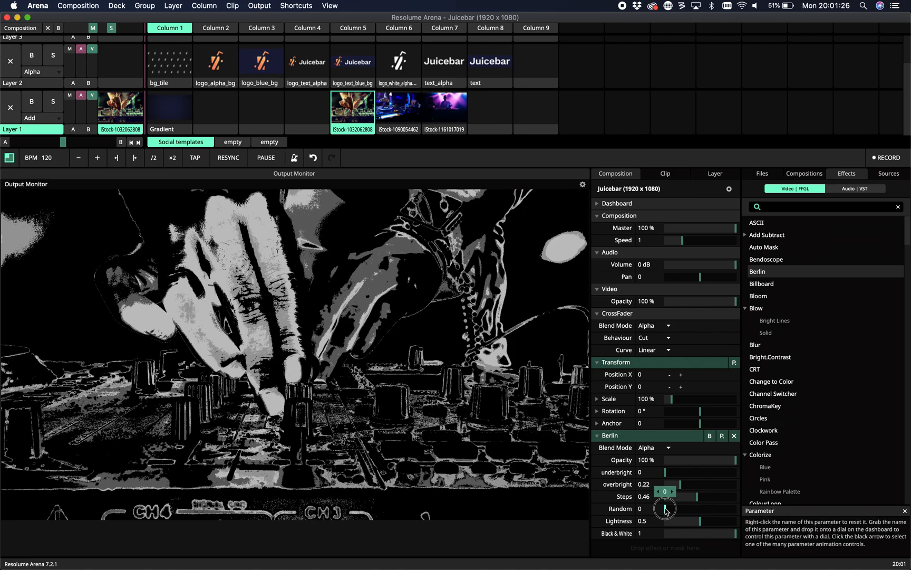
{"action": "left_click_drag", "start_coordinate": [666, 508], "coordinate": [668, 526]}
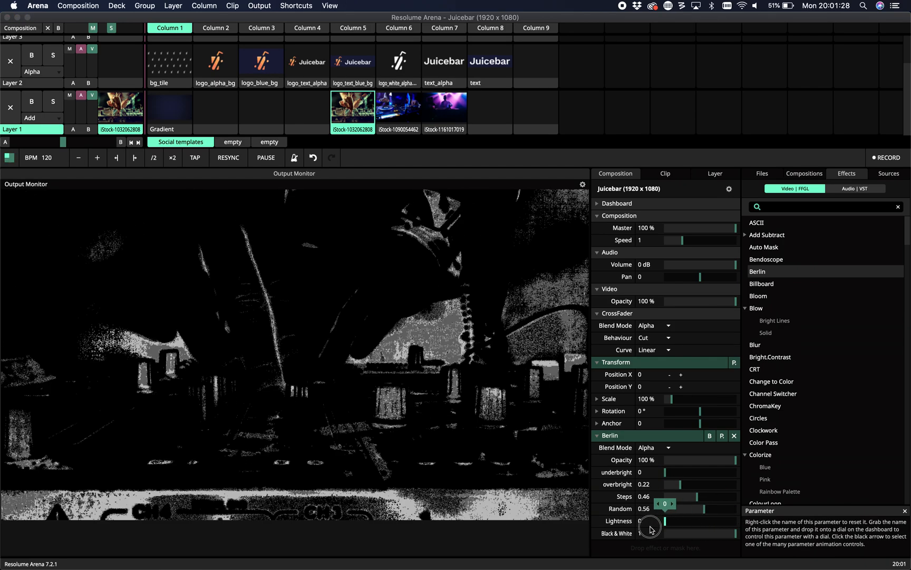
{"action": "left_click_drag", "start_coordinate": [650, 525], "coordinate": [703, 520]}
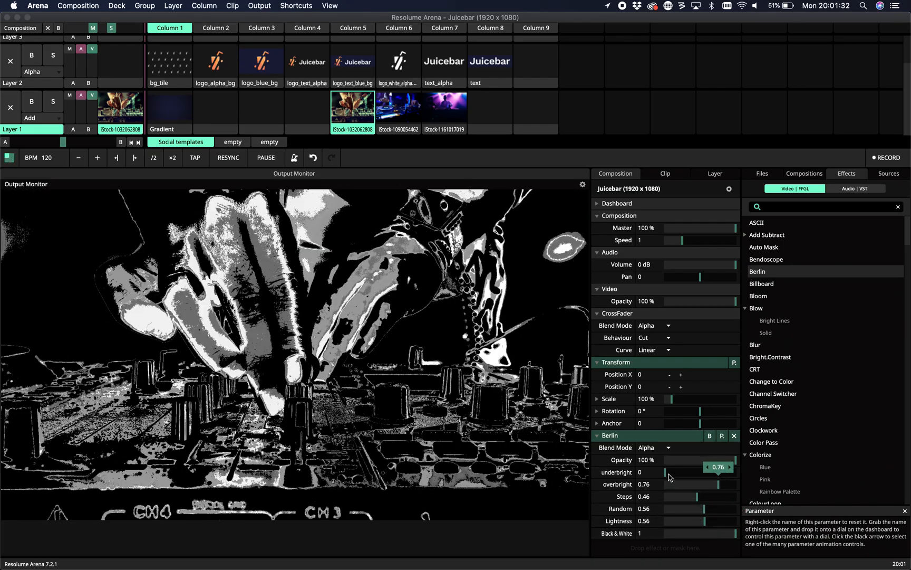
Play the second and third iStock DJ clips, then reopen the Composition tab's Berlin settings.
{"action": "left_click", "coordinate": [398, 110]}
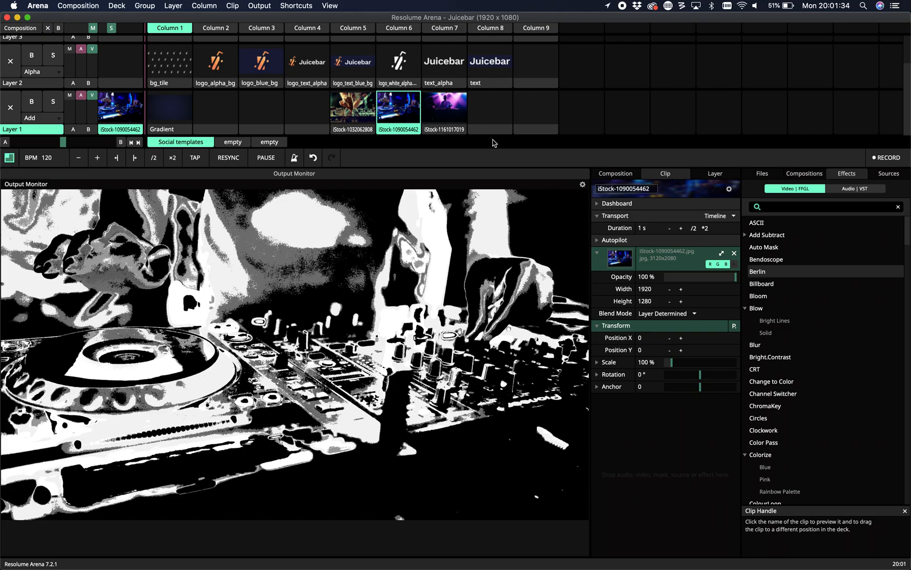
{"action": "left_click", "coordinate": [444, 109]}
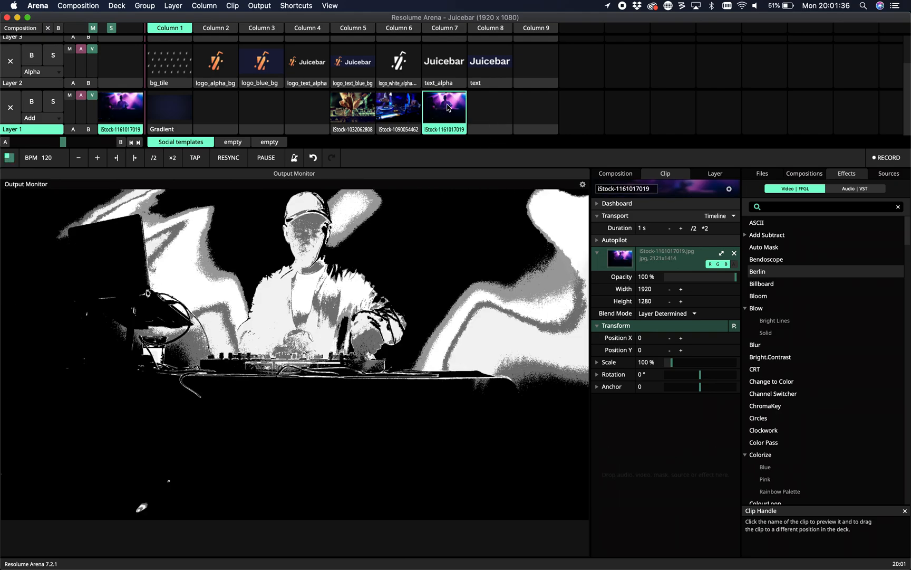
{"action": "left_click", "coordinate": [615, 173]}
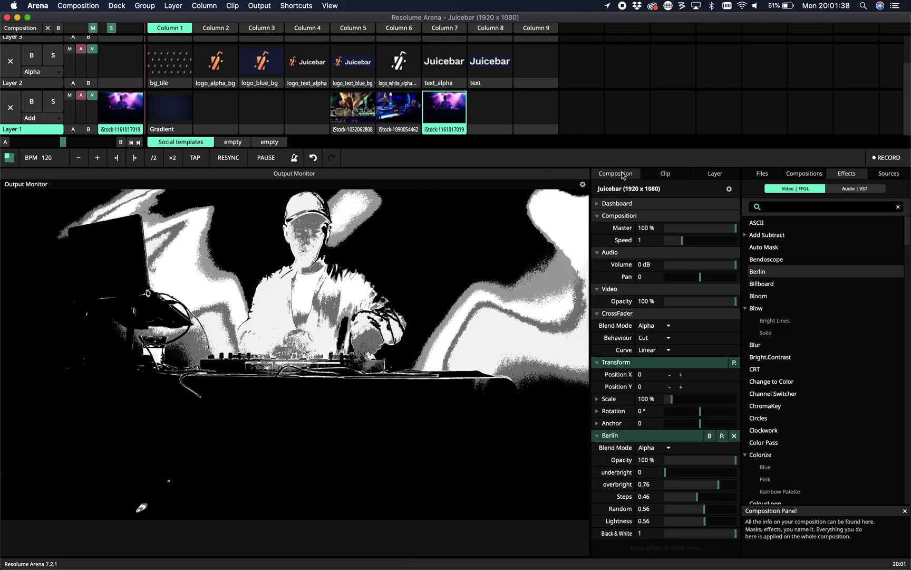
Set Berlin underbright 0, overbright 0.39, steps 0.18 and random about 0.67.
{"action": "left_click_drag", "start_coordinate": [668, 471], "coordinate": [721, 472]}
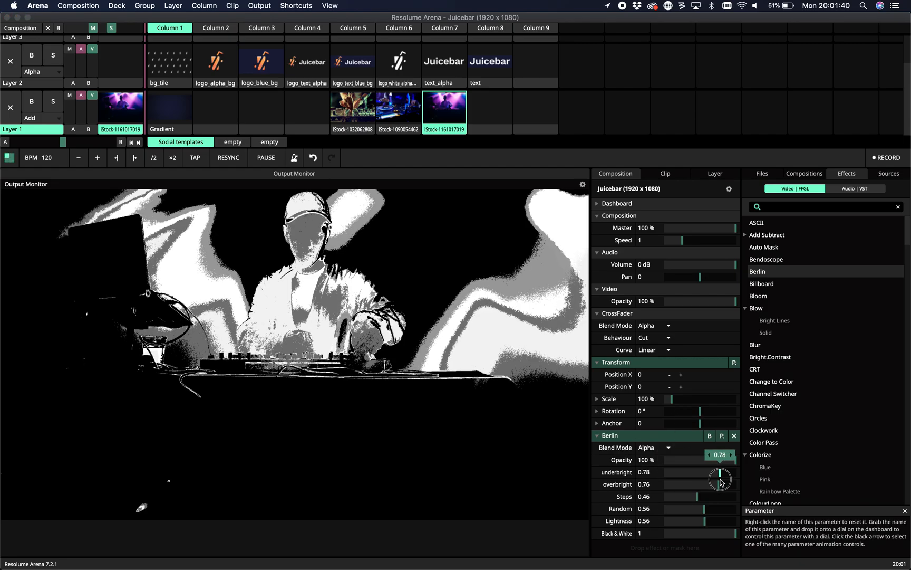
{"action": "left_click_drag", "start_coordinate": [721, 477], "coordinate": [718, 480]}
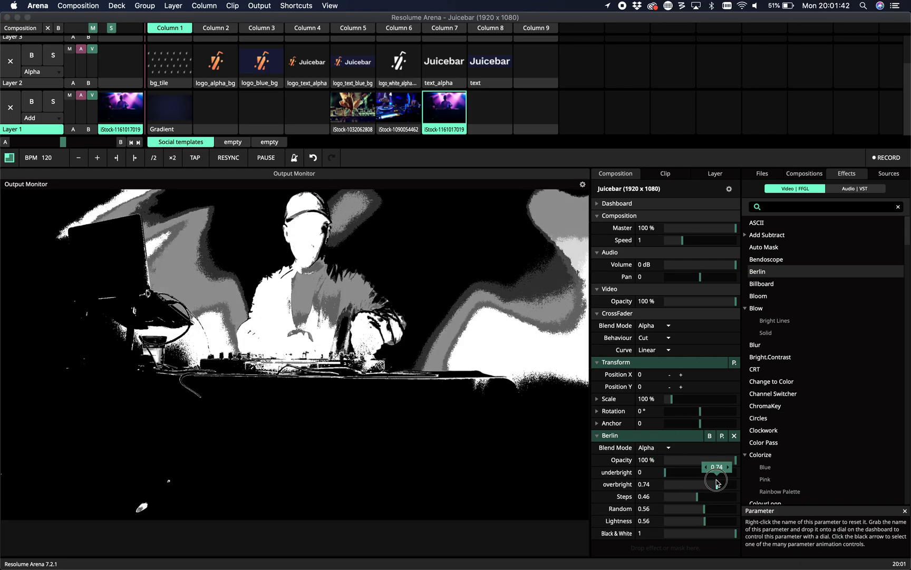
{"action": "left_click_drag", "start_coordinate": [721, 484], "coordinate": [691, 484]}
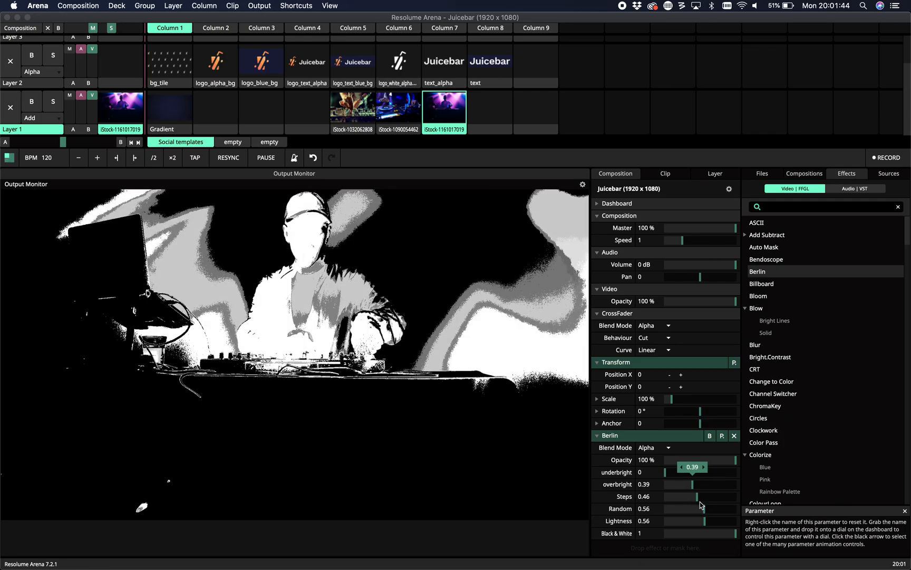
{"action": "left_click_drag", "start_coordinate": [697, 496], "coordinate": [679, 496]}
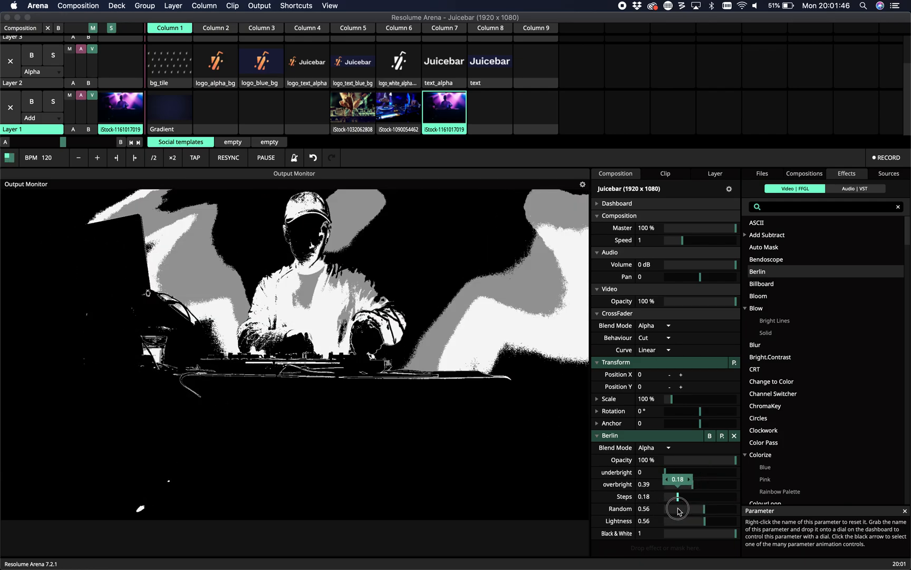
{"action": "left_click_drag", "start_coordinate": [677, 508], "coordinate": [730, 508]}
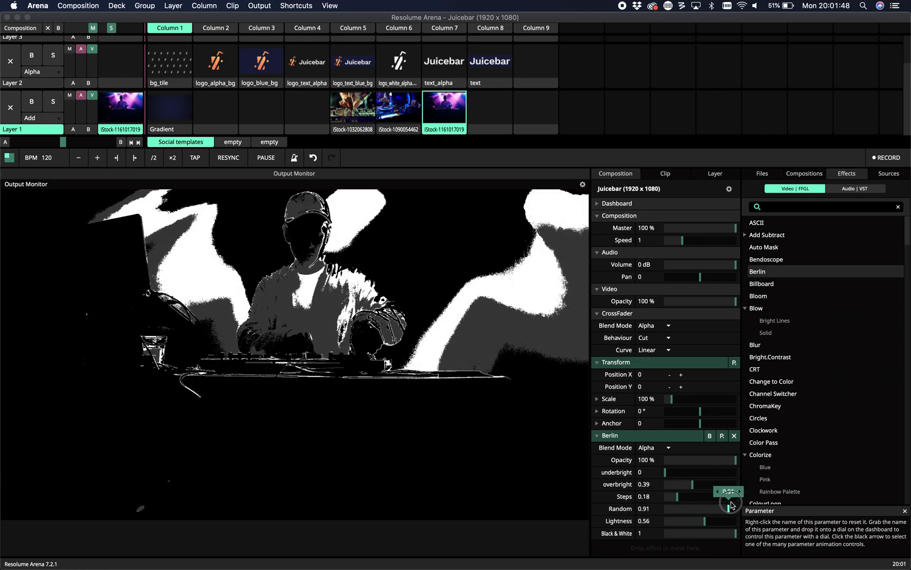
{"action": "left_click_drag", "start_coordinate": [721, 496], "coordinate": [712, 509]}
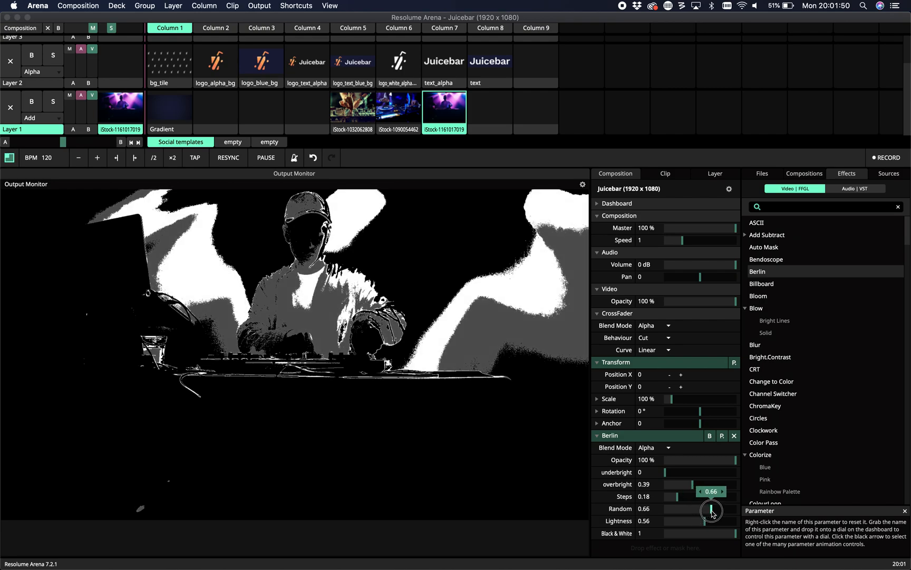
{"action": "left_click_drag", "start_coordinate": [712, 510], "coordinate": [713, 511]}
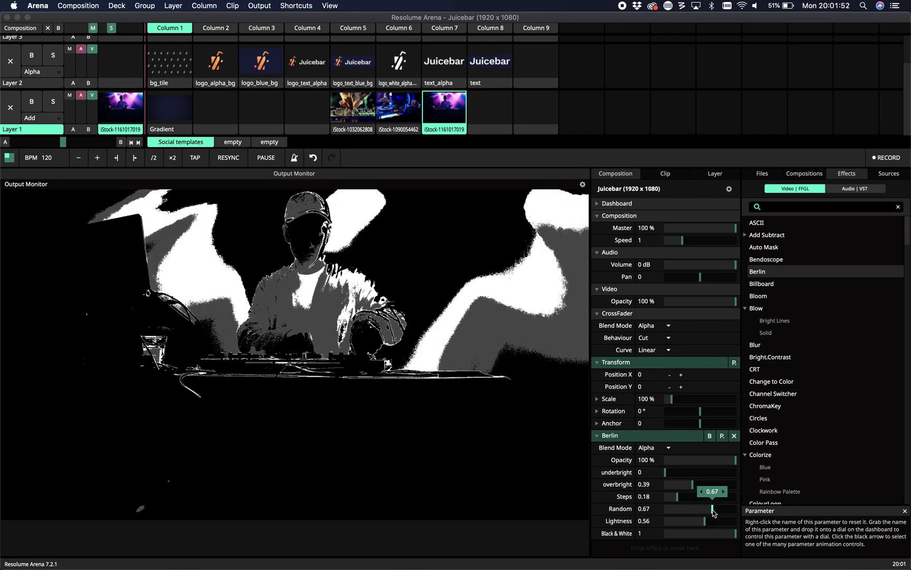